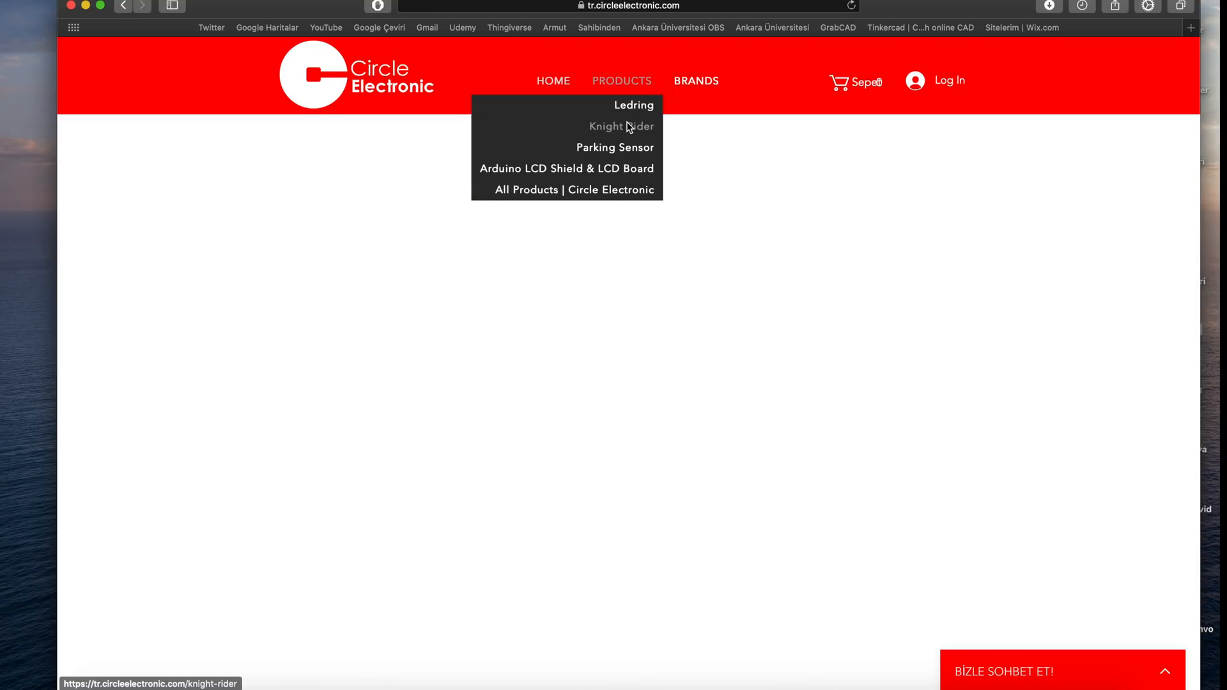
Reach the Download Links section of the Knight Rider product page
left_click(621, 126)
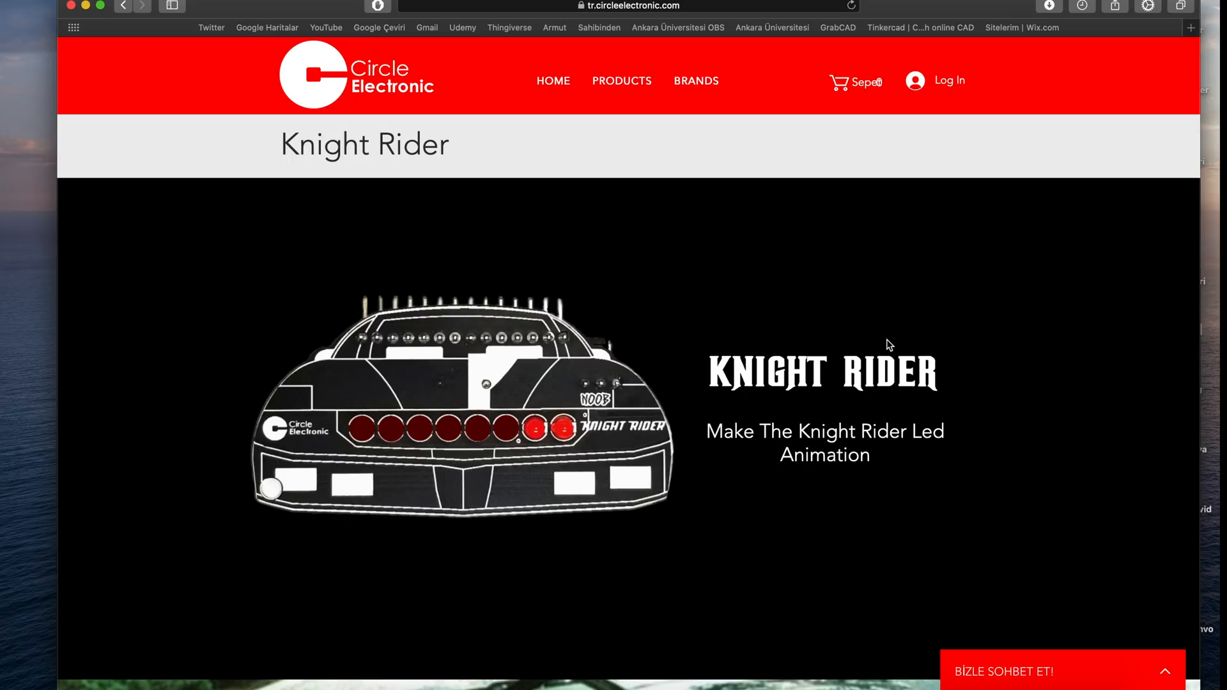
scroll("down", 3)
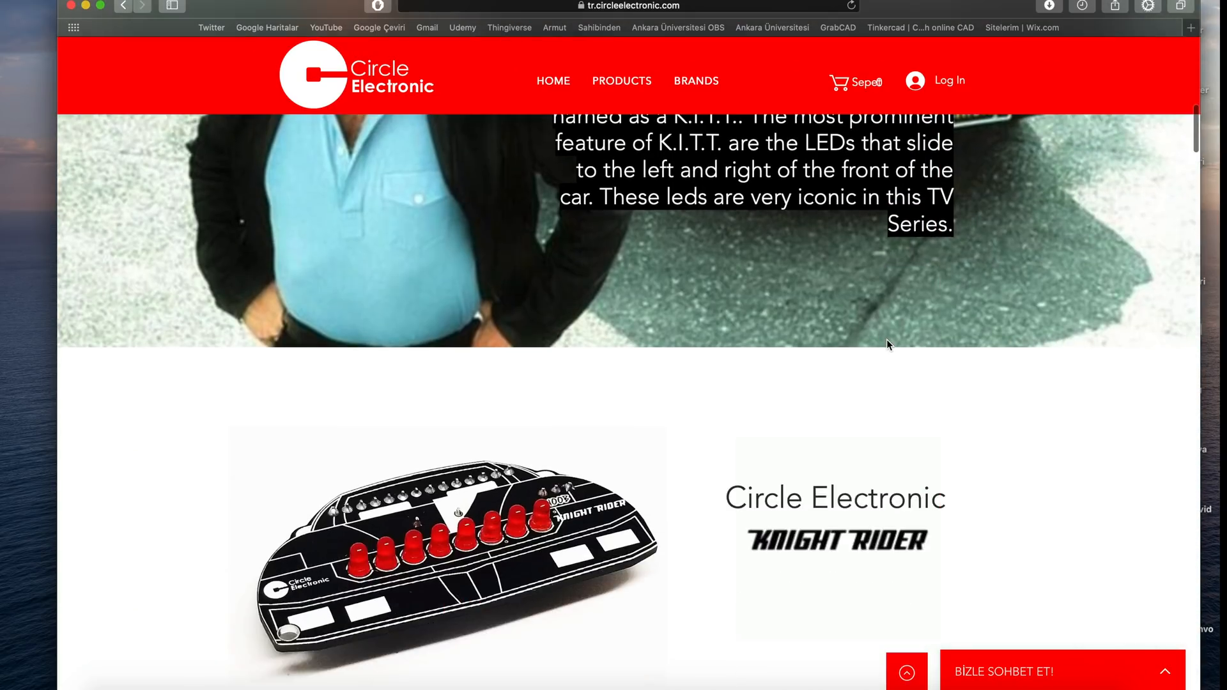
scroll("down", 3)
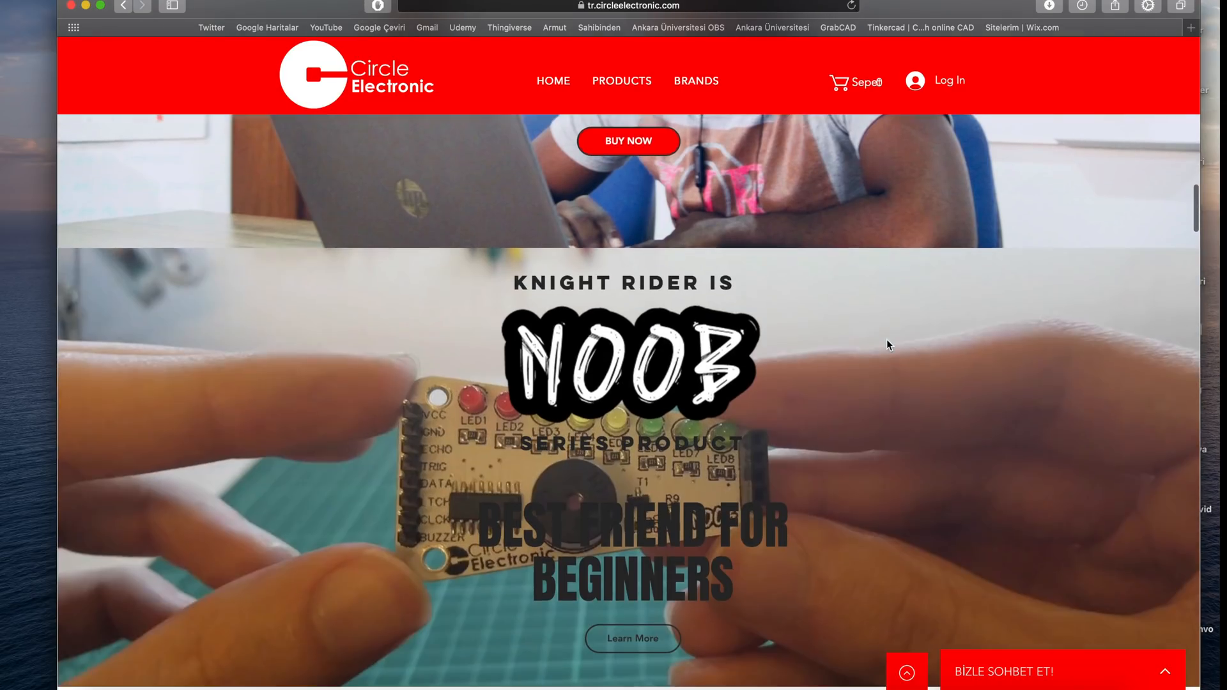
scroll("down", 3)
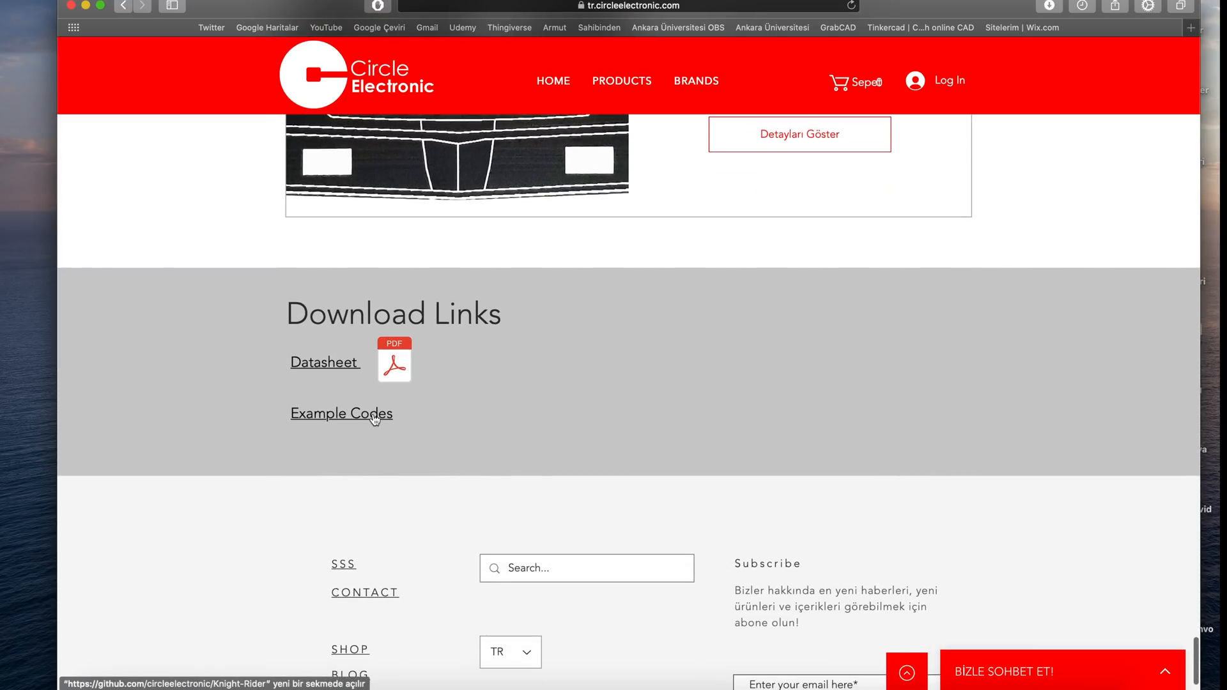
Download the circleelectronic/Knight-Rider repository as a Knight-Rider-master ZIP archive
left_click(340, 413)
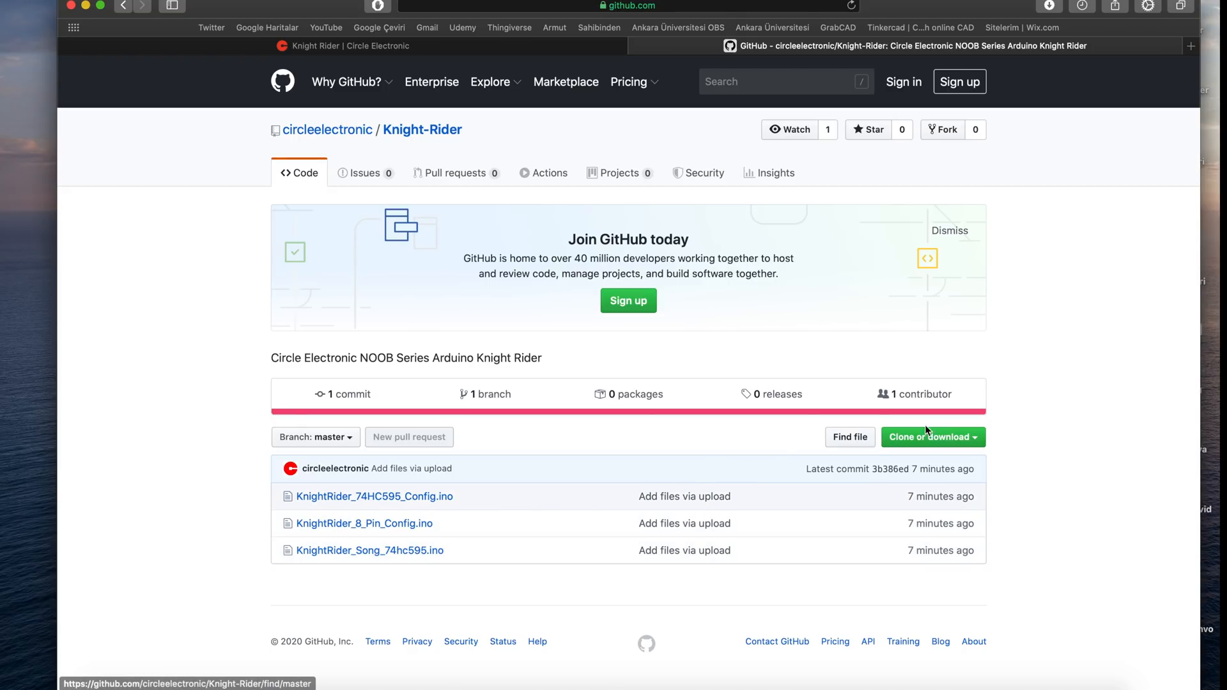
left_click(931, 437)
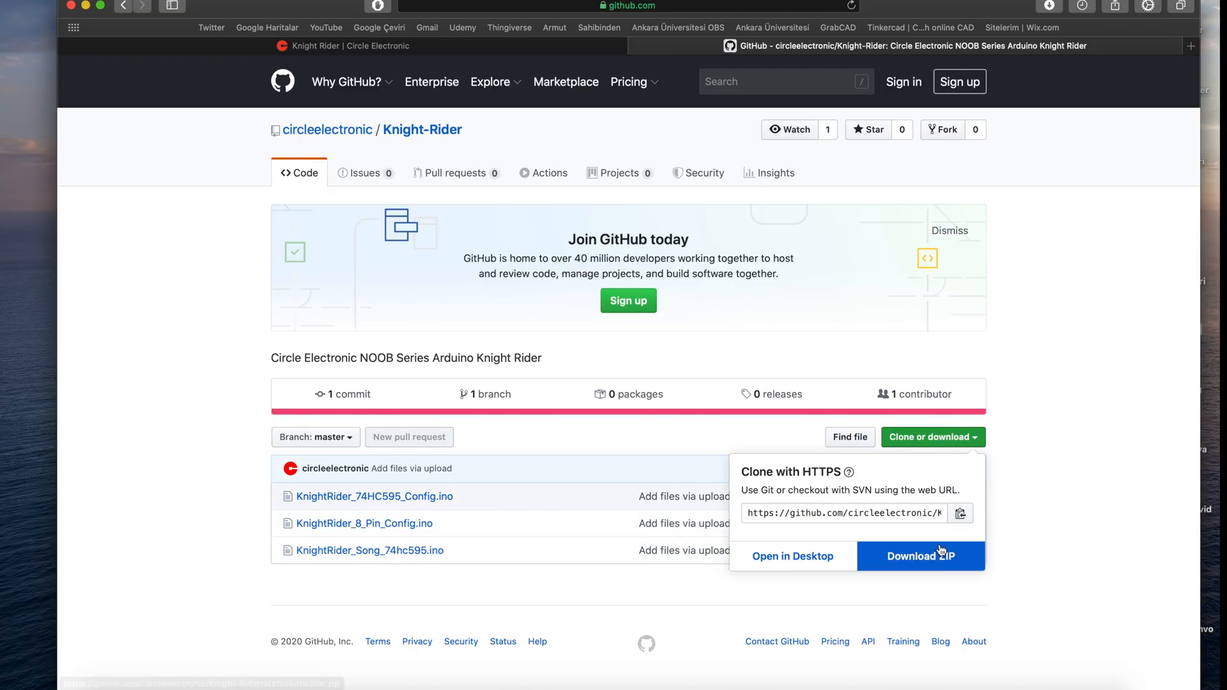
left_click(921, 556)
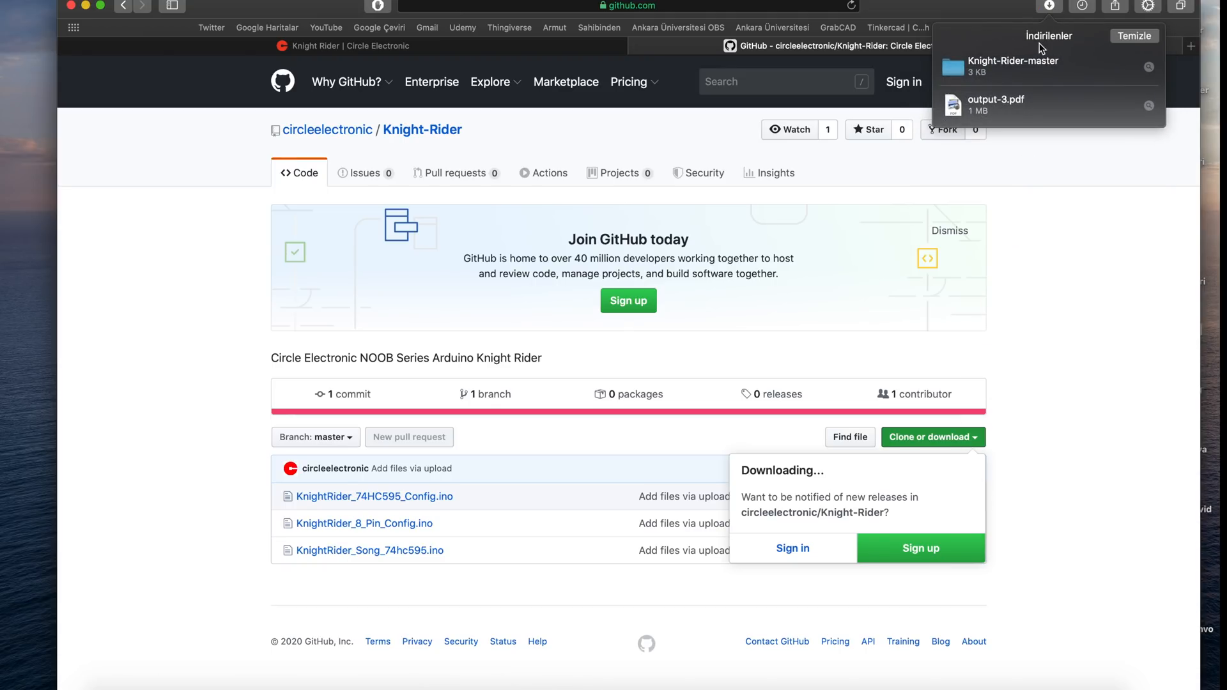
Upload the KnightRider_8_Pin_Config sketch from the Knight-Rider-master folder to the Uno
double_click(1012, 66)
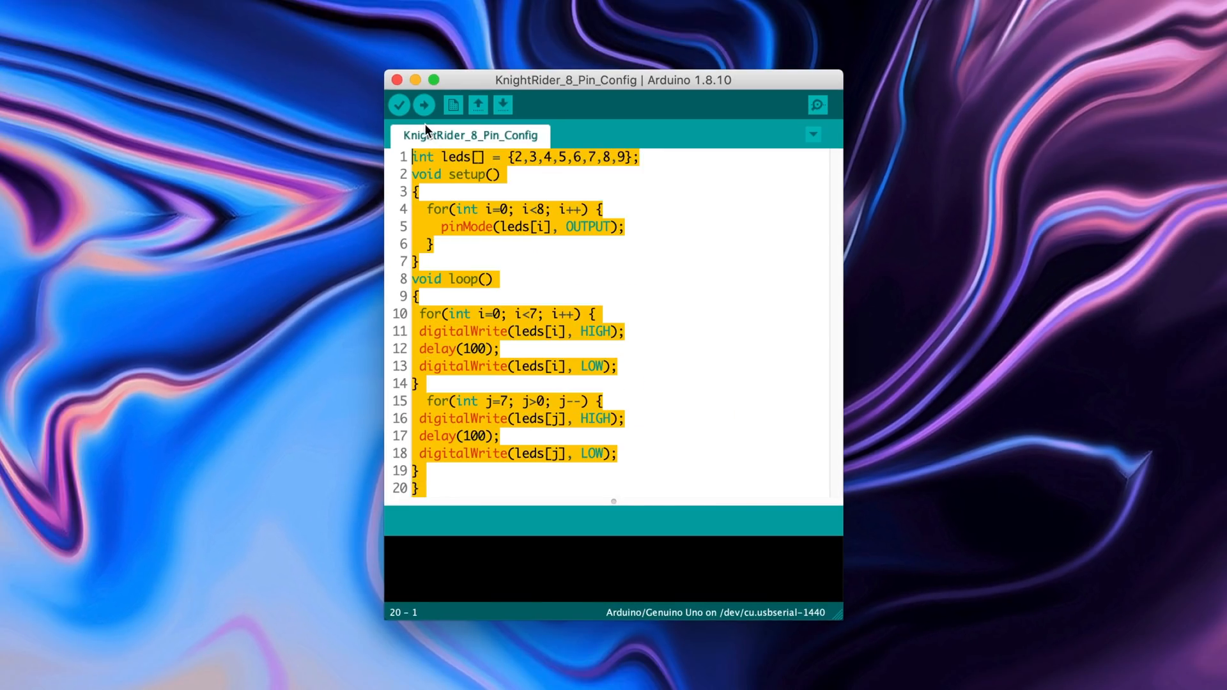
left_click(689, 267)
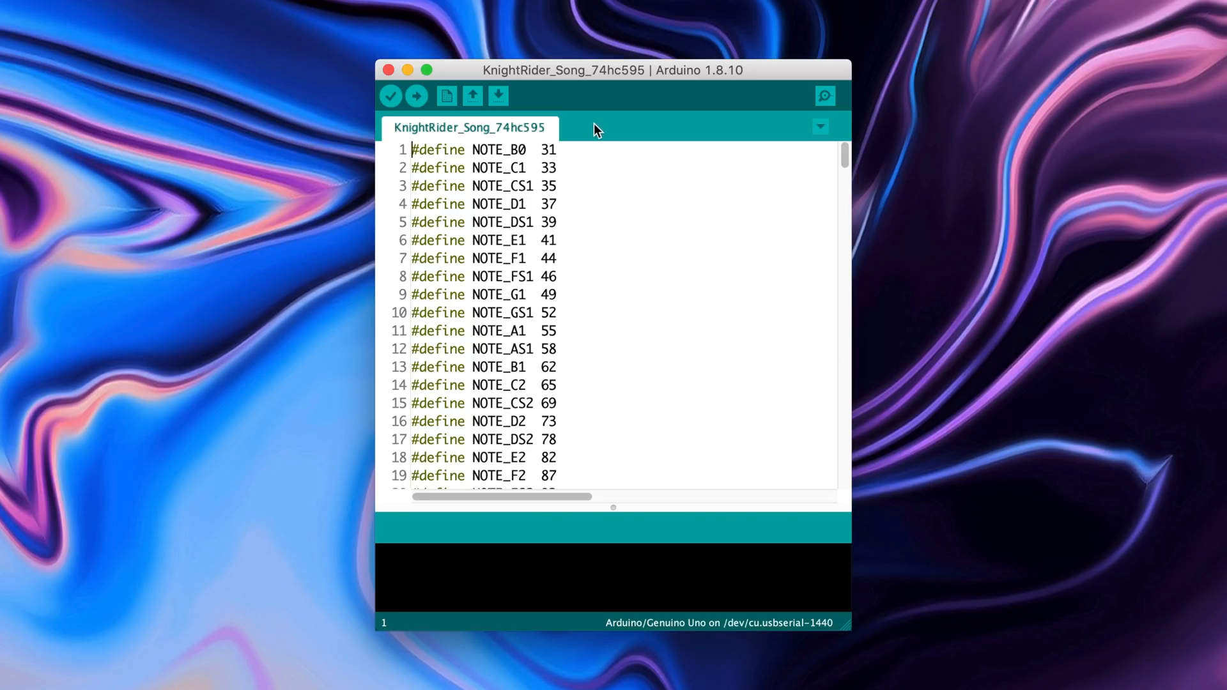
Review the melody and LED pattern arrays, then upload KnightRider_Song_74hc595 to the Uno
scroll("down", 3)
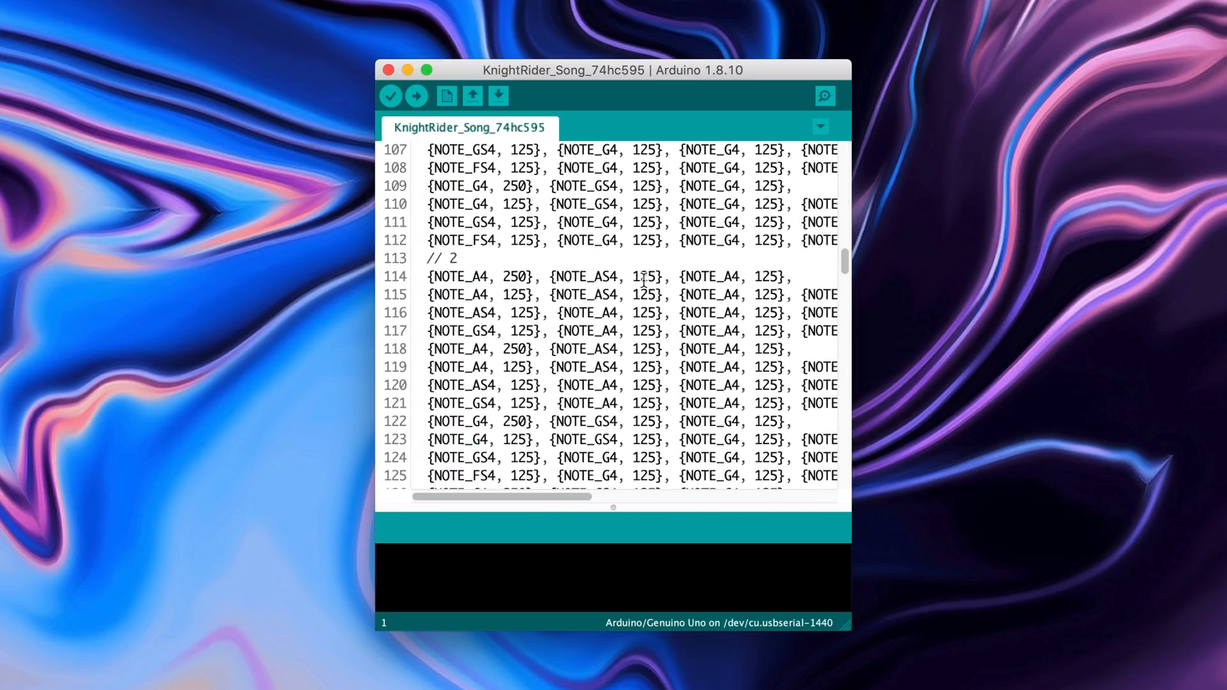
scroll("down", 3)
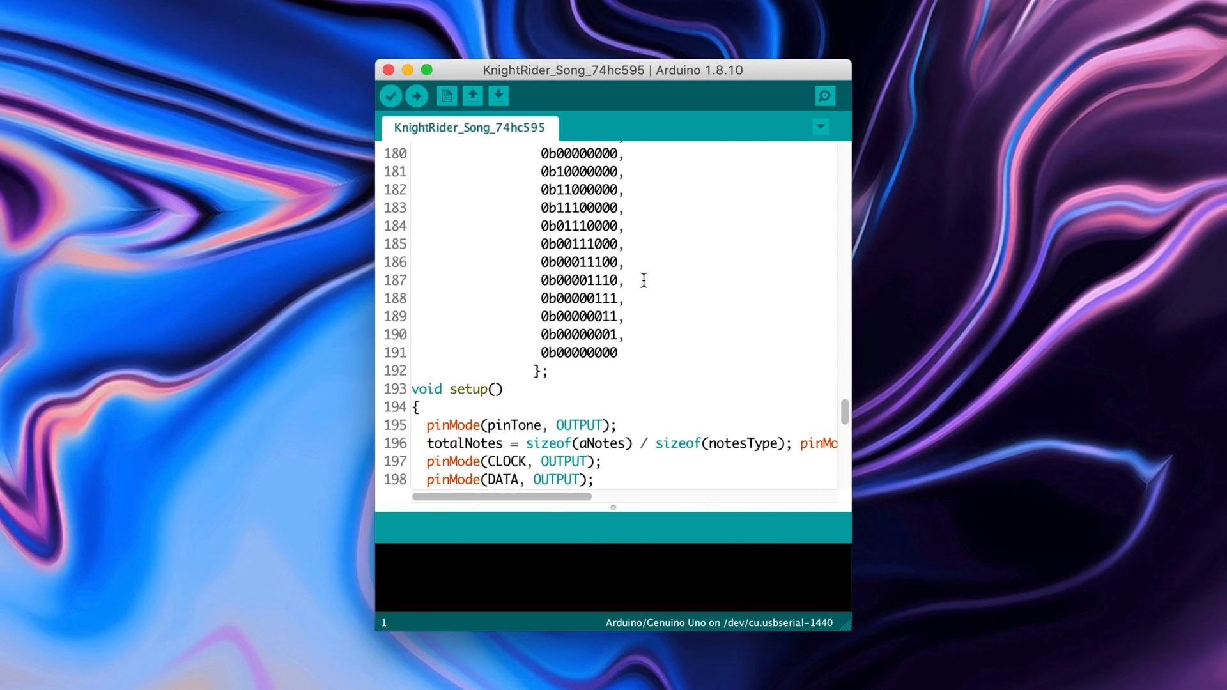
left_click(391, 96)
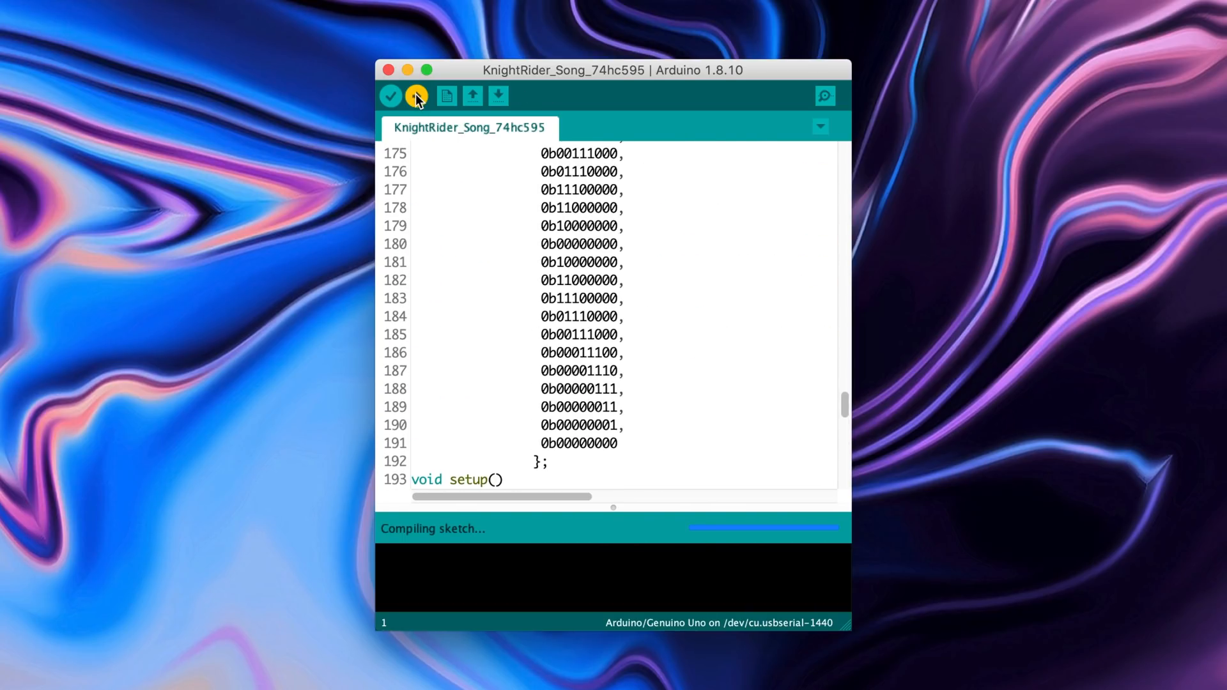